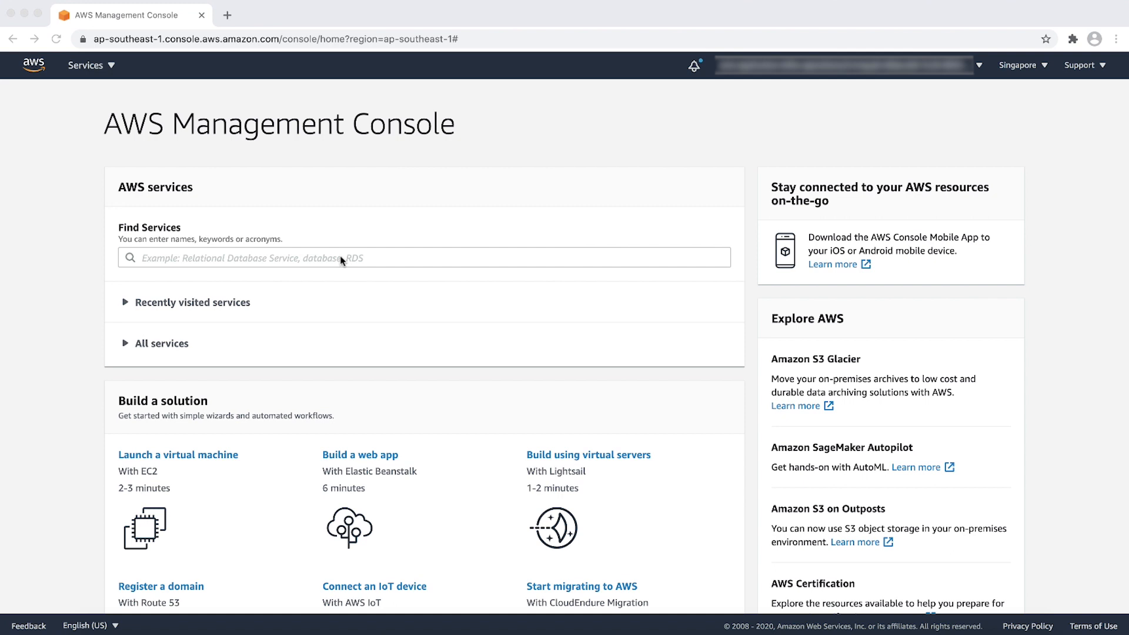
Search the console for 'managed service' and go to the AWS Managed Services home
{"action": "type", "text": "managed service"}
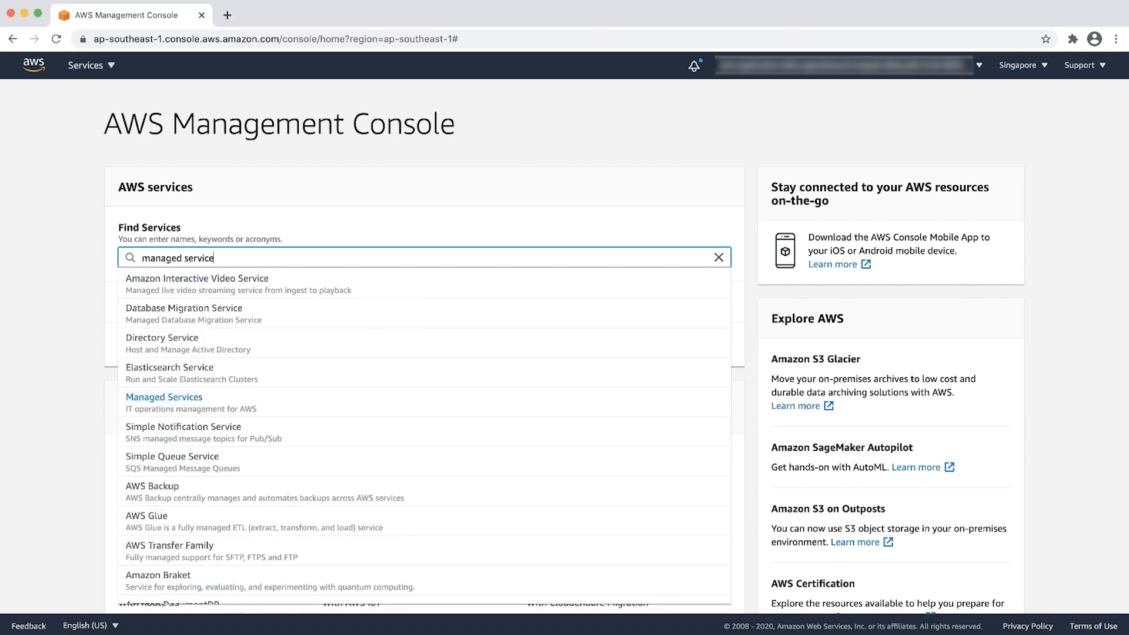
{"action": "left_click", "coordinate": [164, 397]}
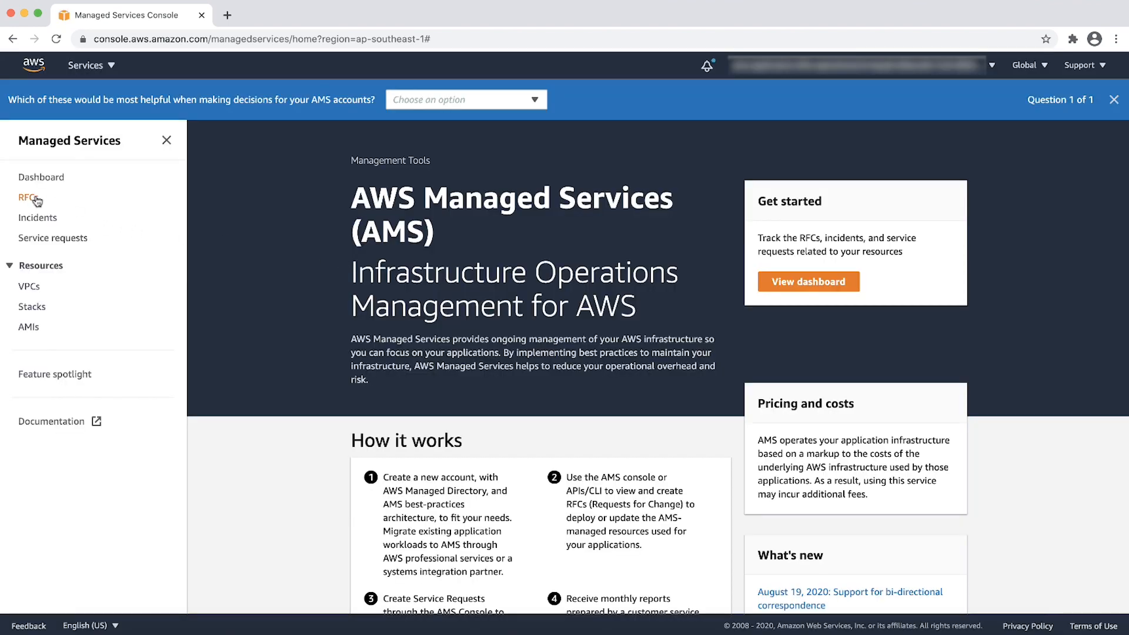
Start a new RFC from the RFCs list, reaching the change-type choice
{"action": "left_click", "coordinate": [26, 198]}
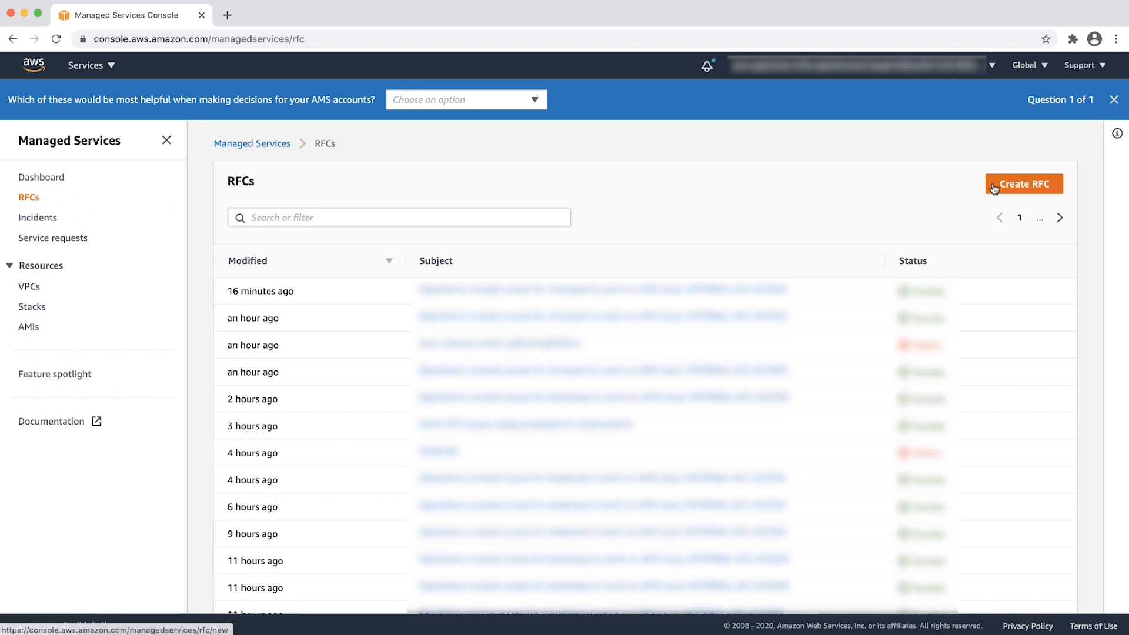
{"action": "left_click", "coordinate": [1024, 184]}
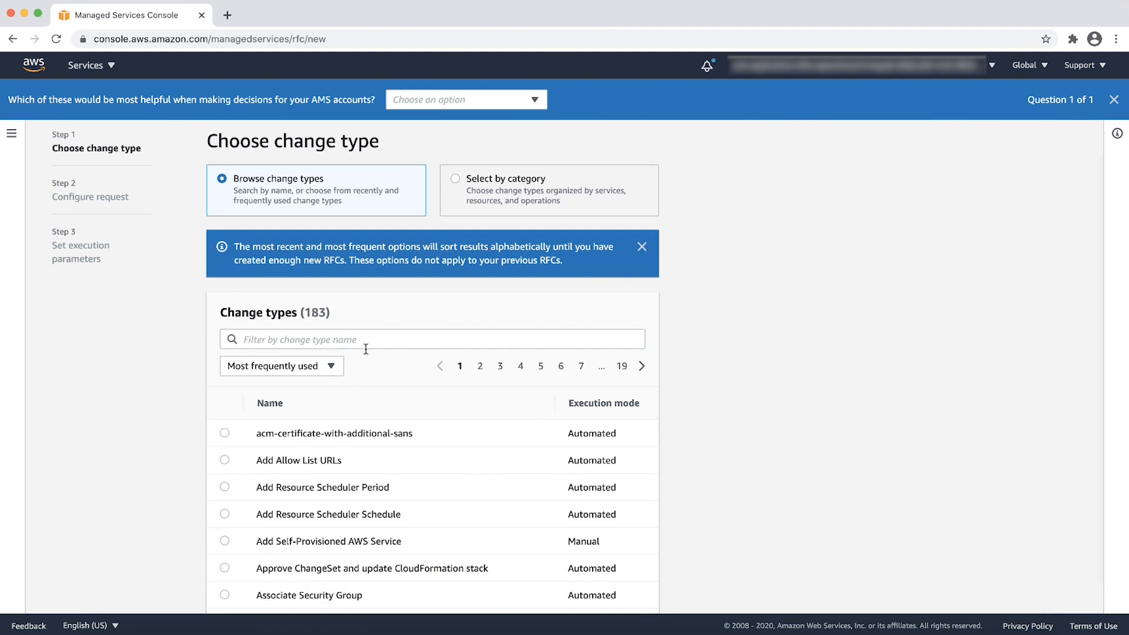
Filter change types by 'ebs', choose Create EBS Snapshot and continue to request configuration
{"action": "type", "text": "ebs"}
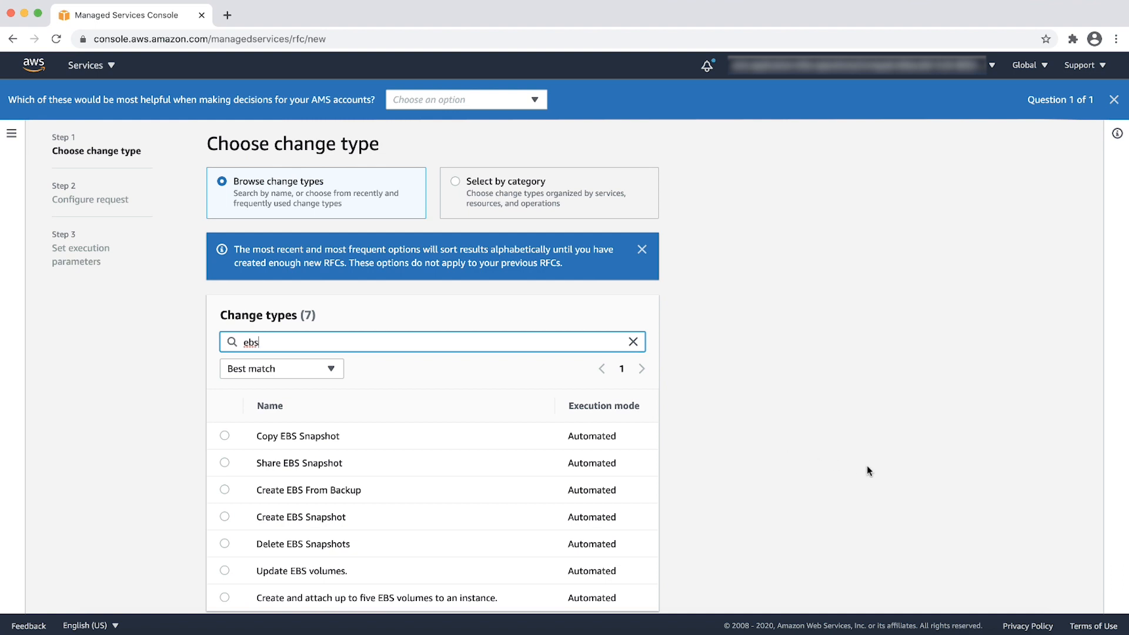
{"action": "scroll", "scroll_direction": "down", "scroll_amount": 3}
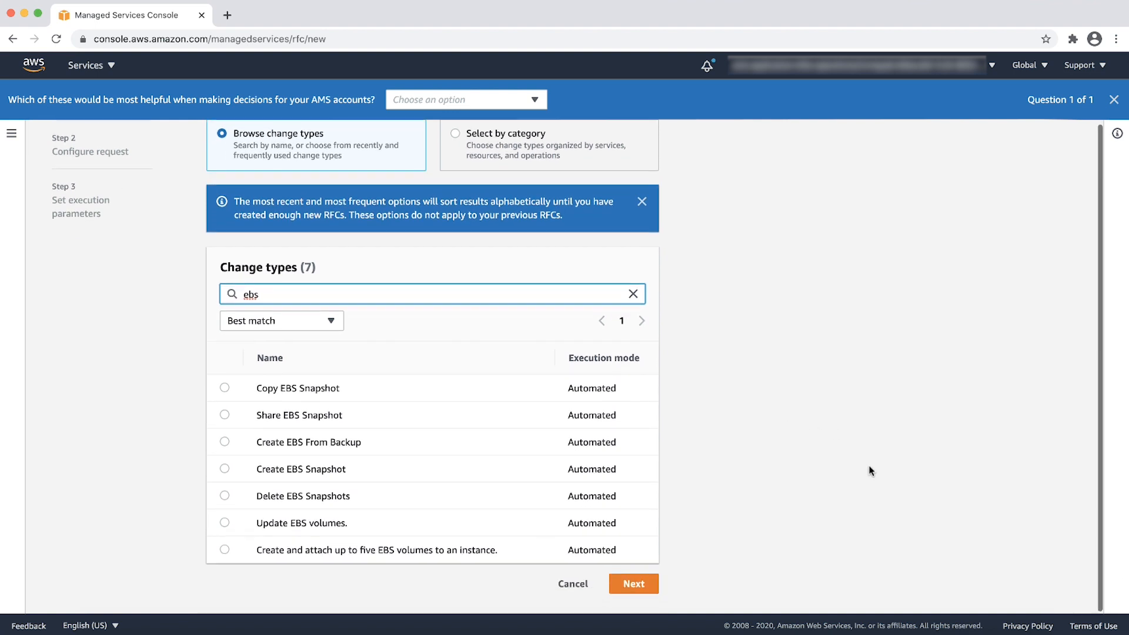
{"action": "mouse_move", "coordinate": [231, 474]}
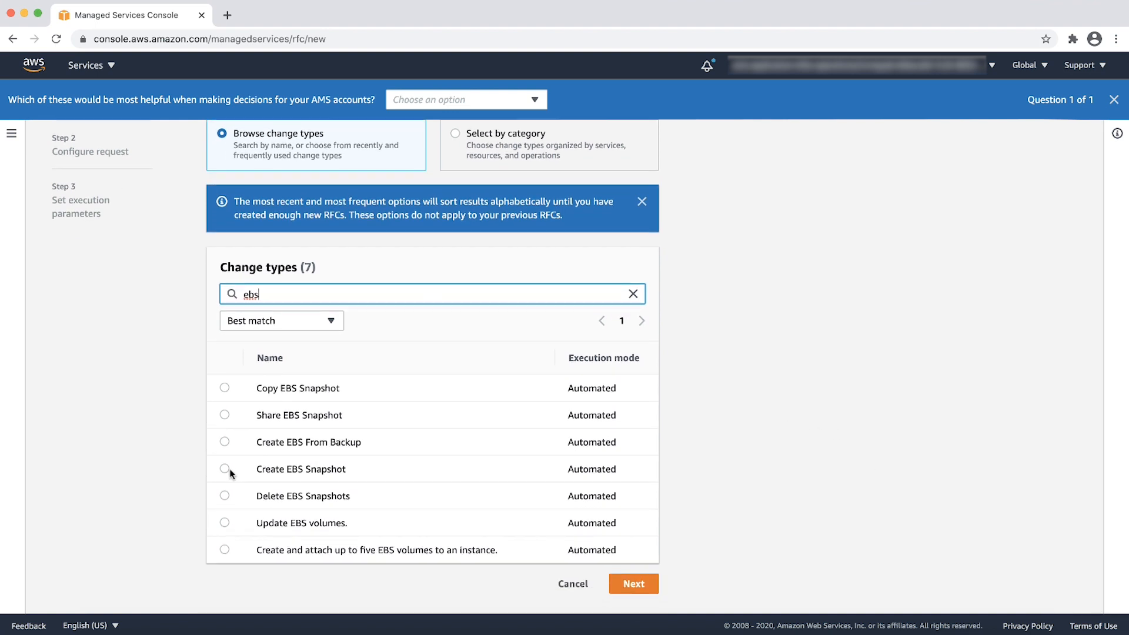
{"action": "left_click", "coordinate": [224, 469]}
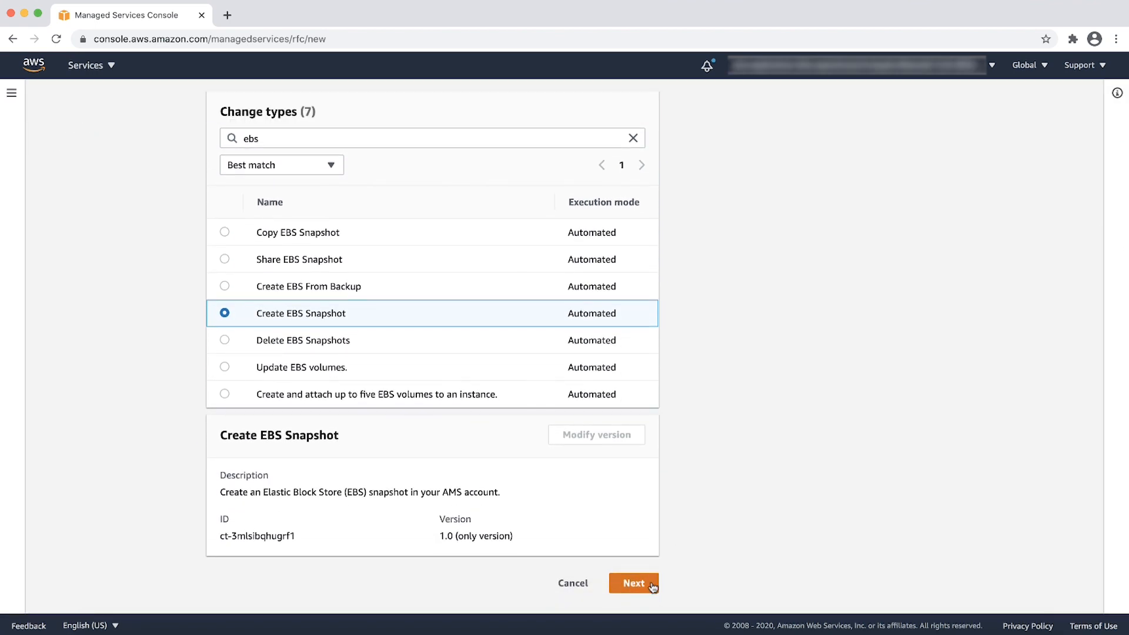
{"action": "left_click", "coordinate": [633, 583]}
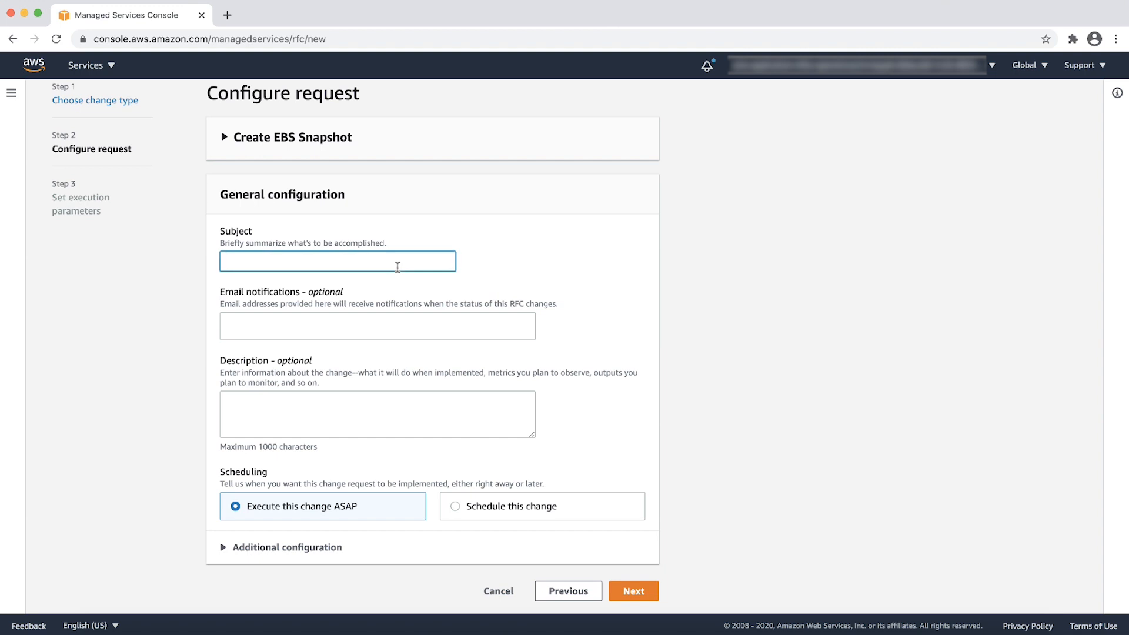
Set the RFC subject to 'emample-kc-video' and continue to execution parameters
{"action": "type", "text": "emample"}
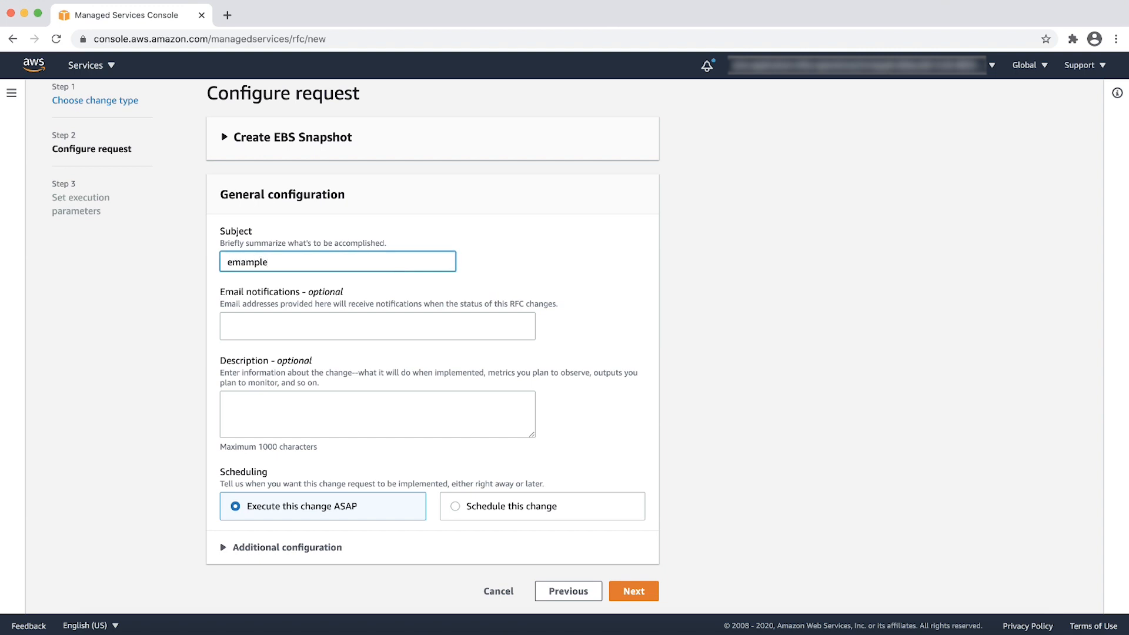
{"action": "type", "text": "-kc-video"}
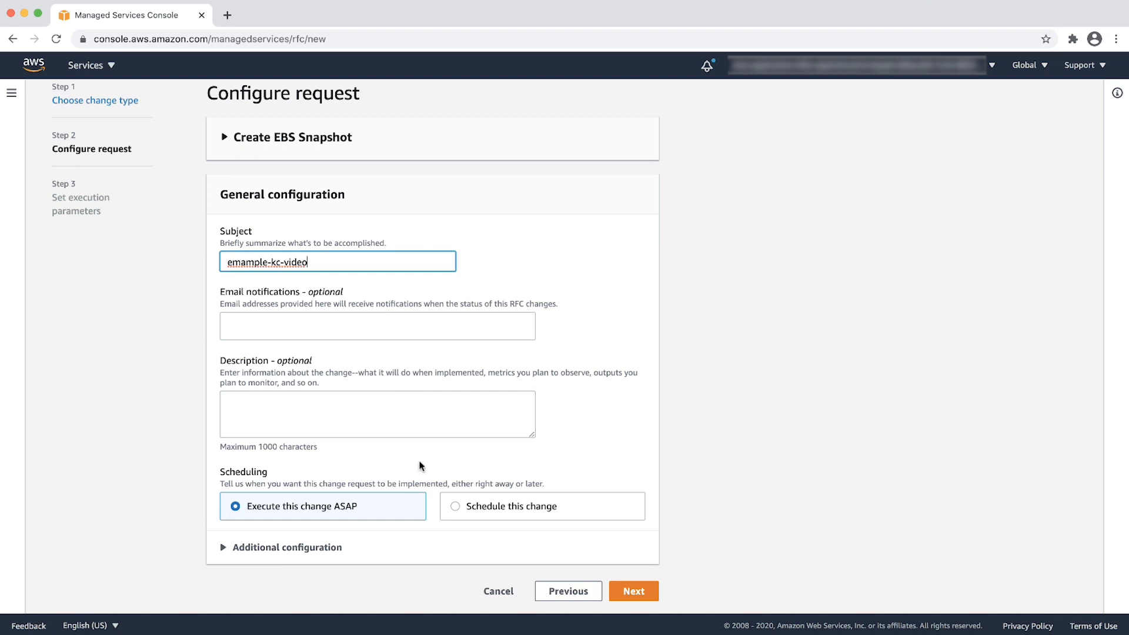
{"action": "left_click", "coordinate": [633, 590]}
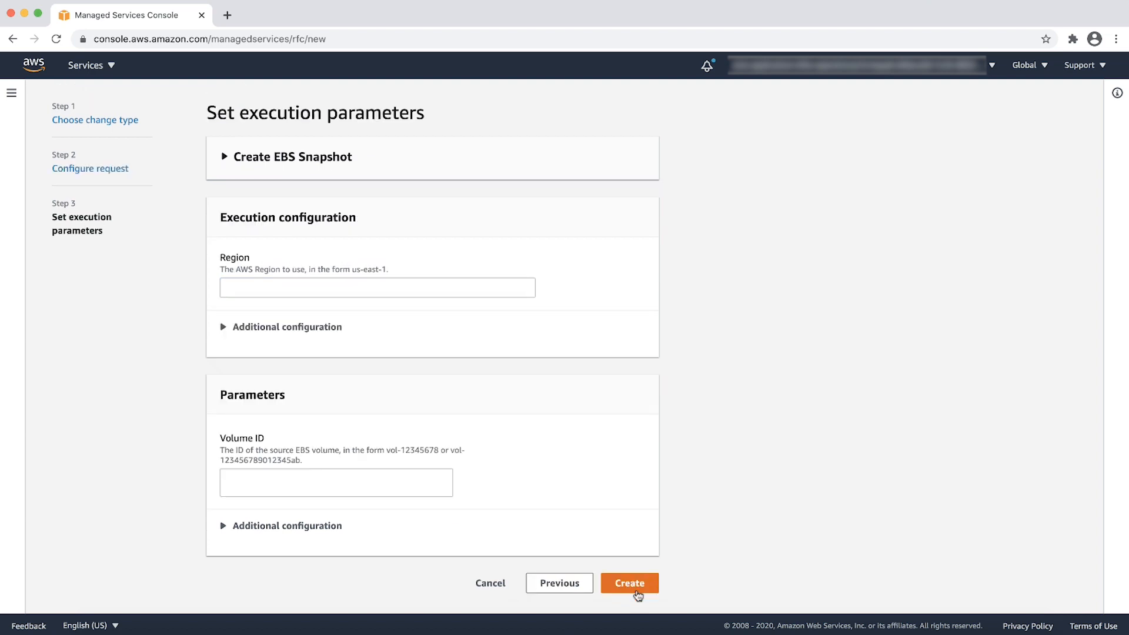
{"action": "mouse_move", "coordinate": [727, 450]}
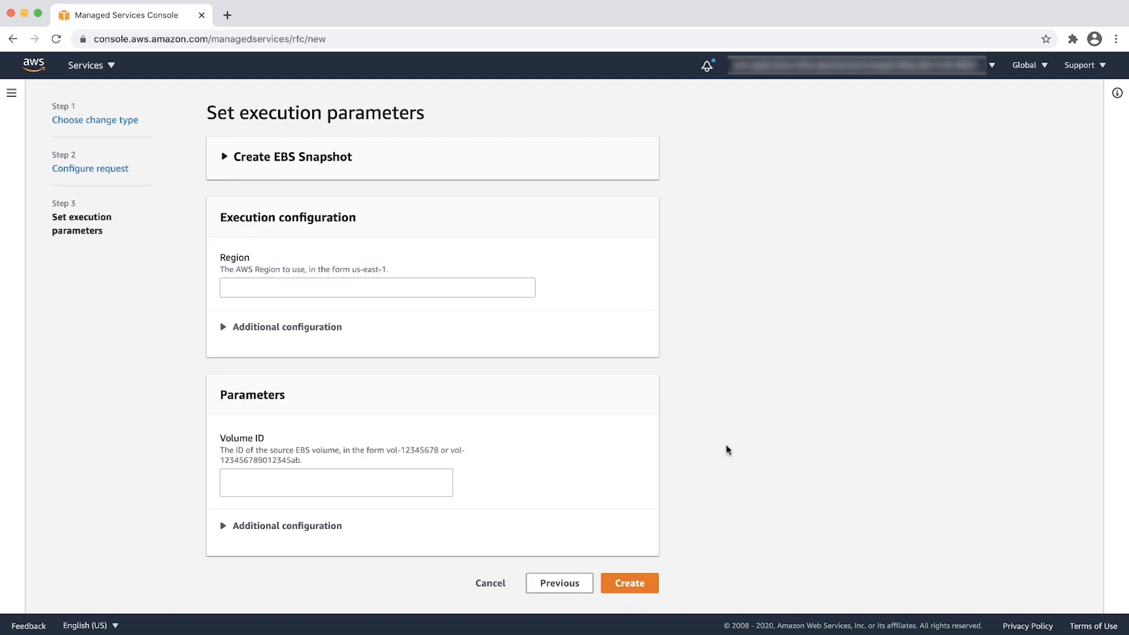
Set region ap-southeast-1 and volume ID vol-026..., then submit the EBS snapshot RFC
{"action": "type", "text": "ap-"}
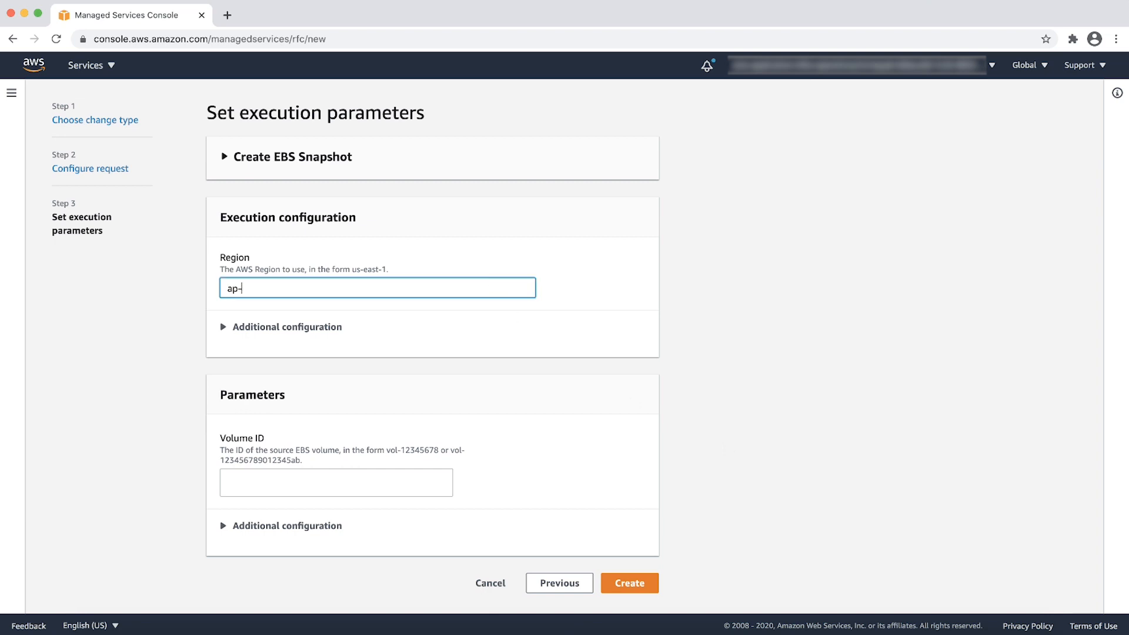
{"action": "type", "text": "southeast-1"}
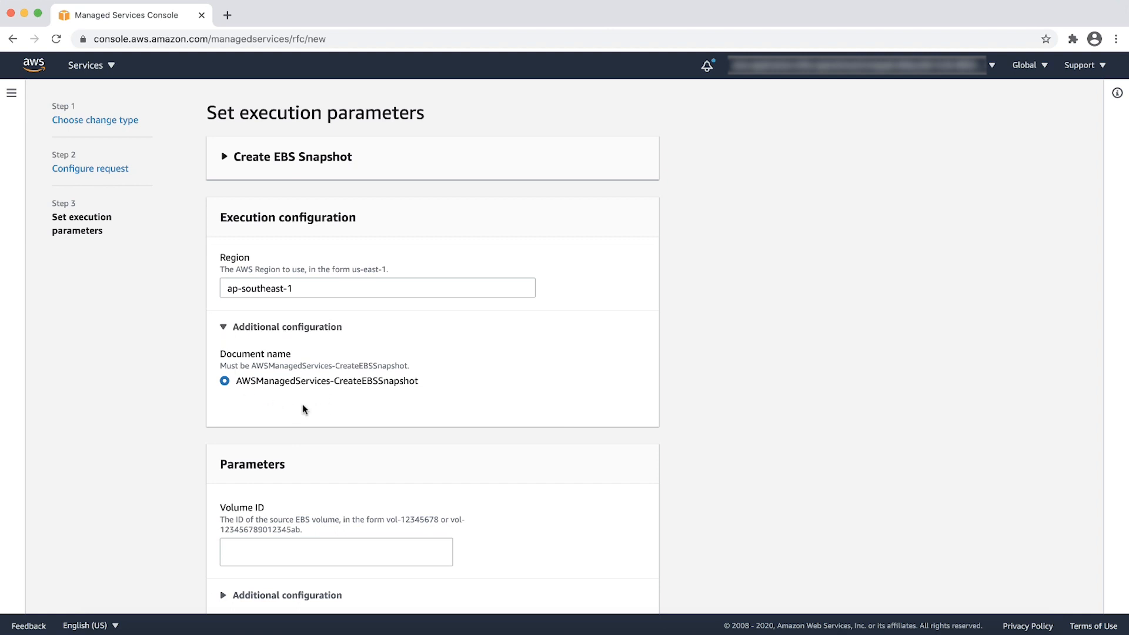
{"action": "mouse_move", "coordinate": [401, 414]}
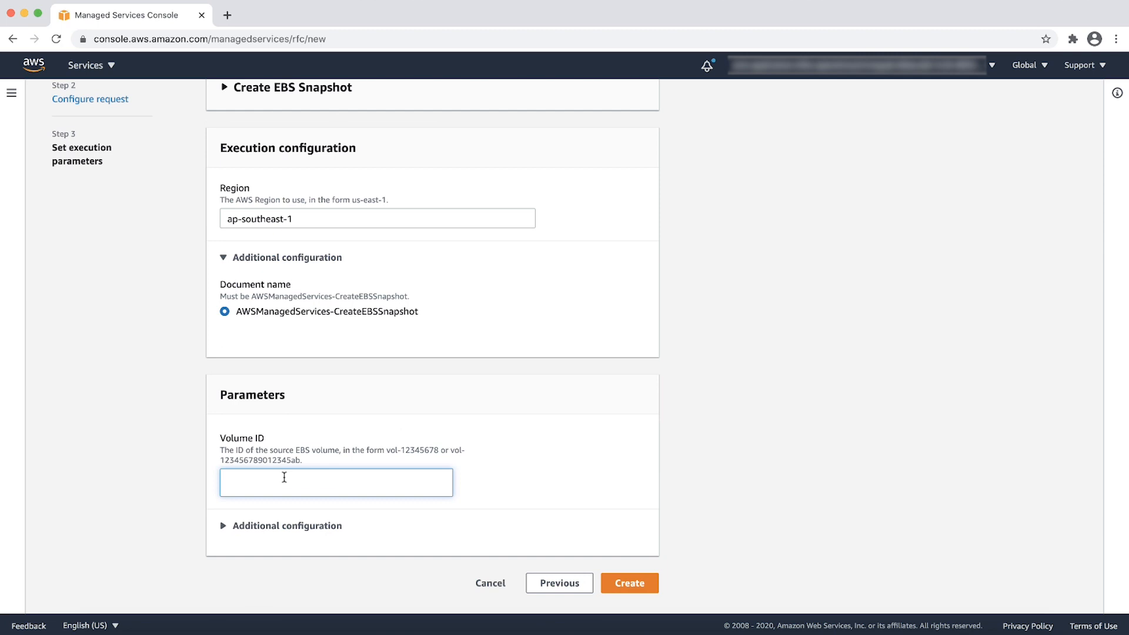
{"action": "type", "text": "vol-026"}
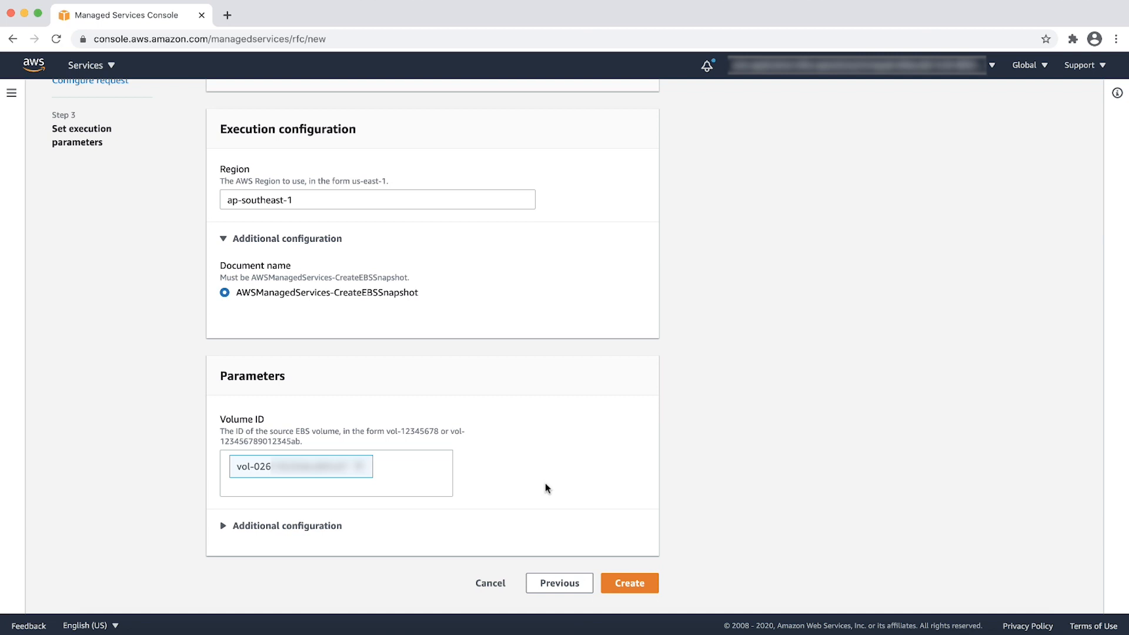
{"action": "left_click", "coordinate": [628, 583]}
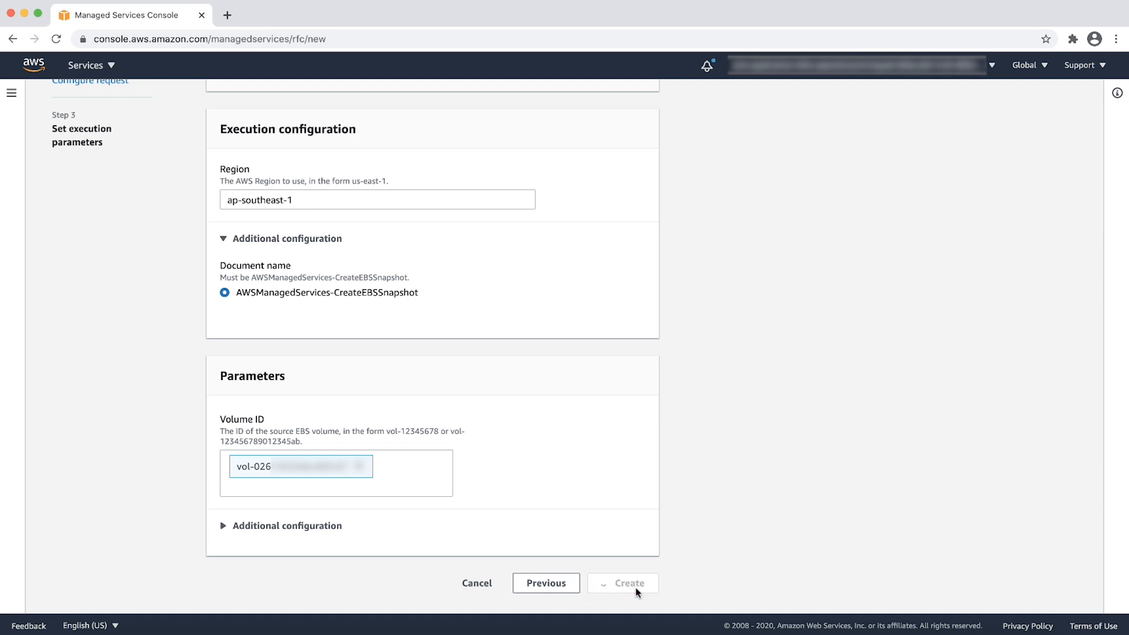
{"action": "left_click", "coordinate": [622, 583]}
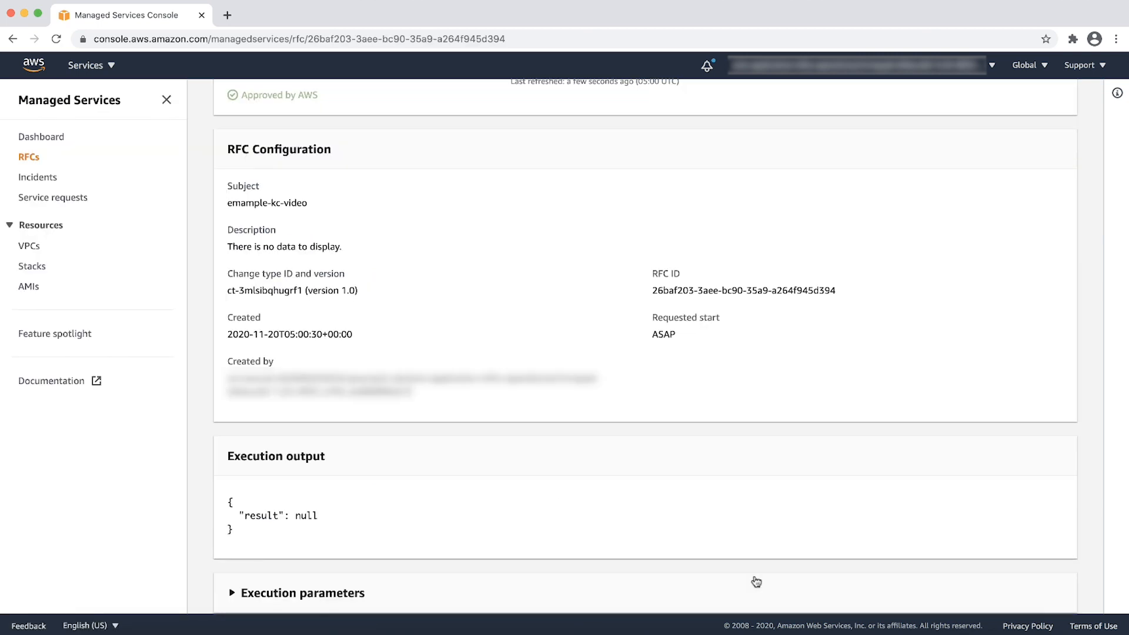
Scroll through the succeeded snapshot RFC's execution output and snapshot ID
{"action": "scroll", "scroll_direction": "up", "scroll_amount": 3}
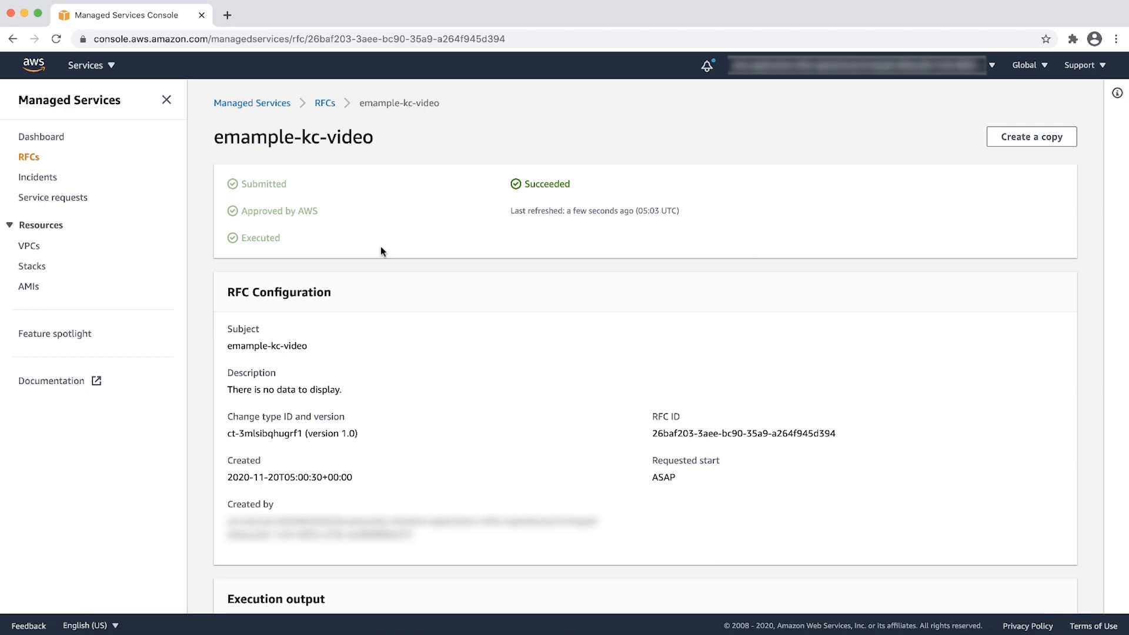
{"action": "scroll", "scroll_direction": "down", "scroll_amount": 3}
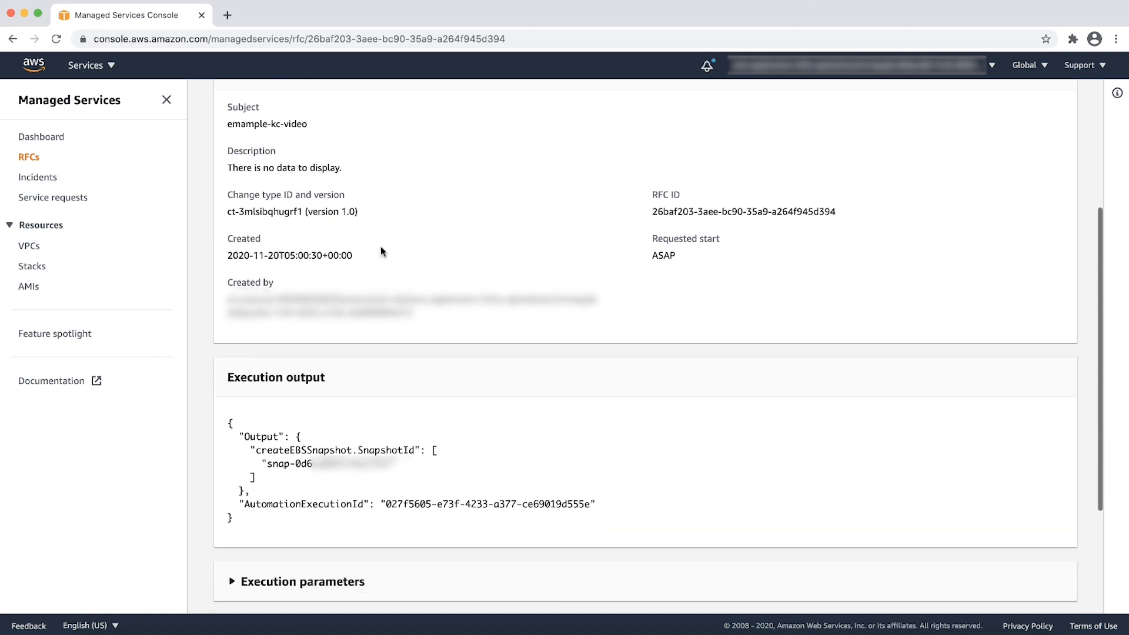
{"action": "scroll", "scroll_direction": "down", "scroll_amount": 3}
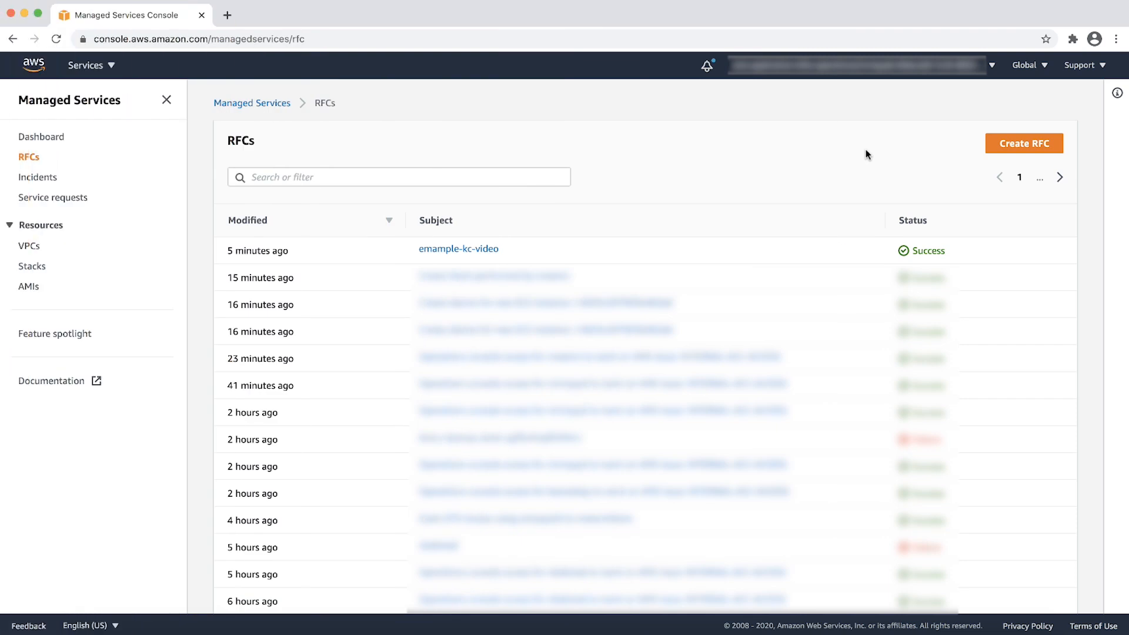
Start a new RFC, filter change types by 'tag' and choose Create Resource Tags (Auto)
{"action": "left_click", "coordinate": [1024, 144]}
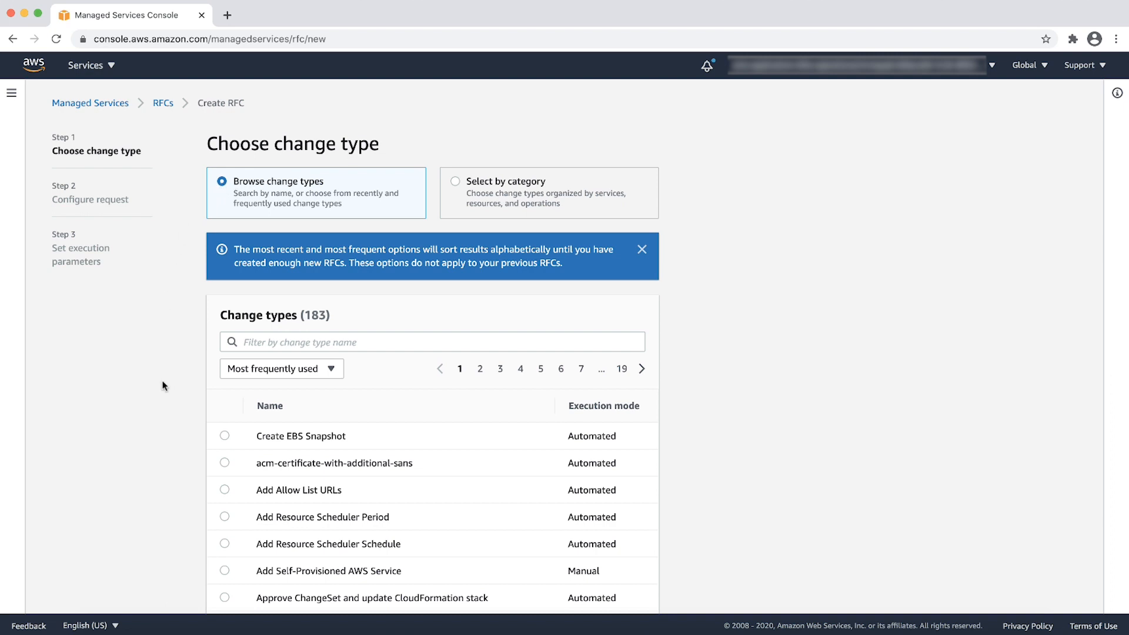
{"action": "left_click", "coordinate": [433, 341]}
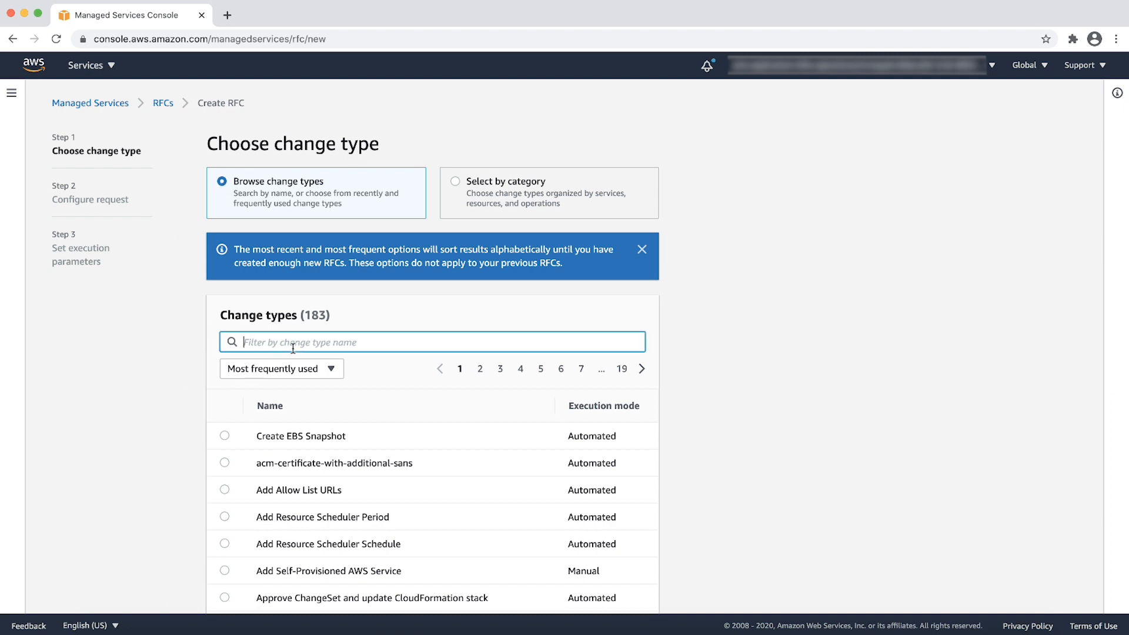
{"action": "type", "text": "tag"}
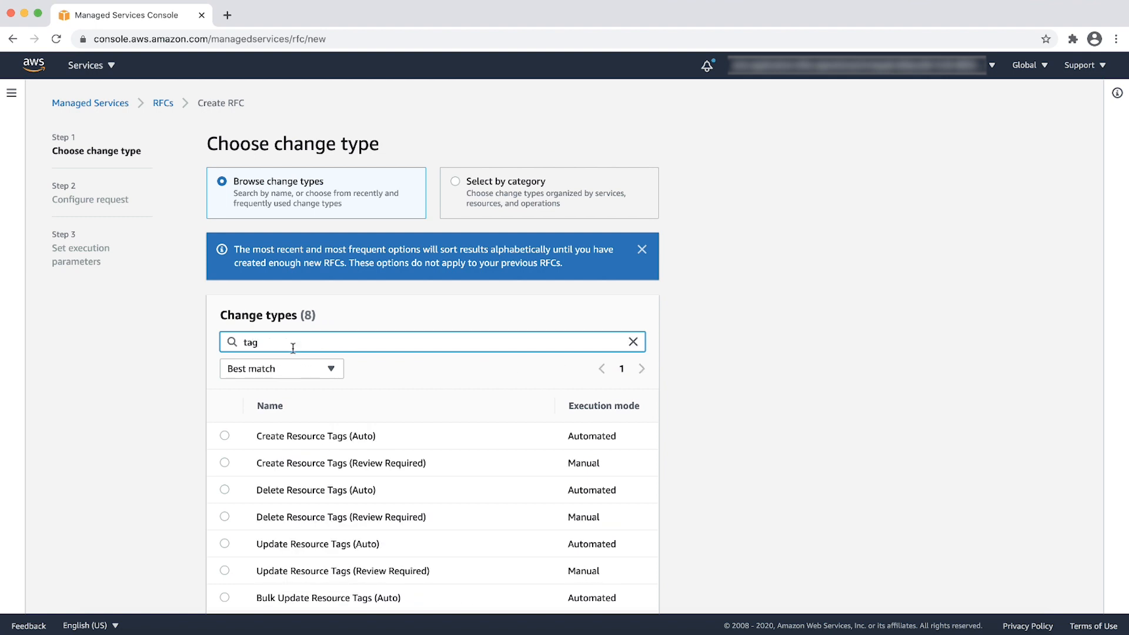
{"action": "scroll", "scroll_direction": "down", "scroll_amount": 3}
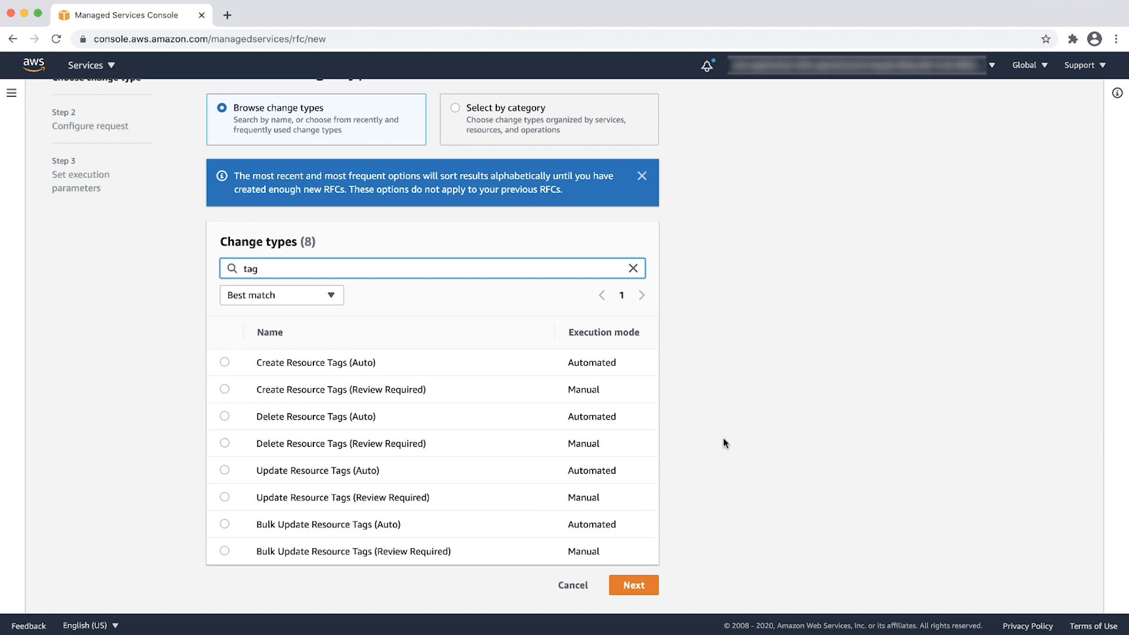
{"action": "left_click", "coordinate": [224, 361]}
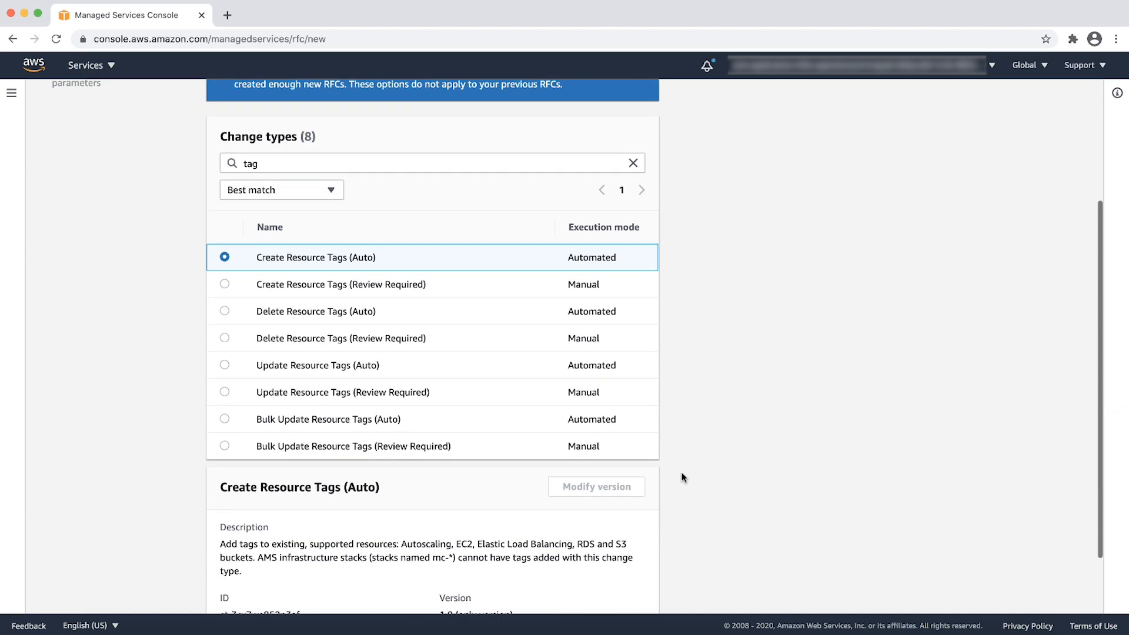
{"action": "left_click", "coordinate": [632, 583]}
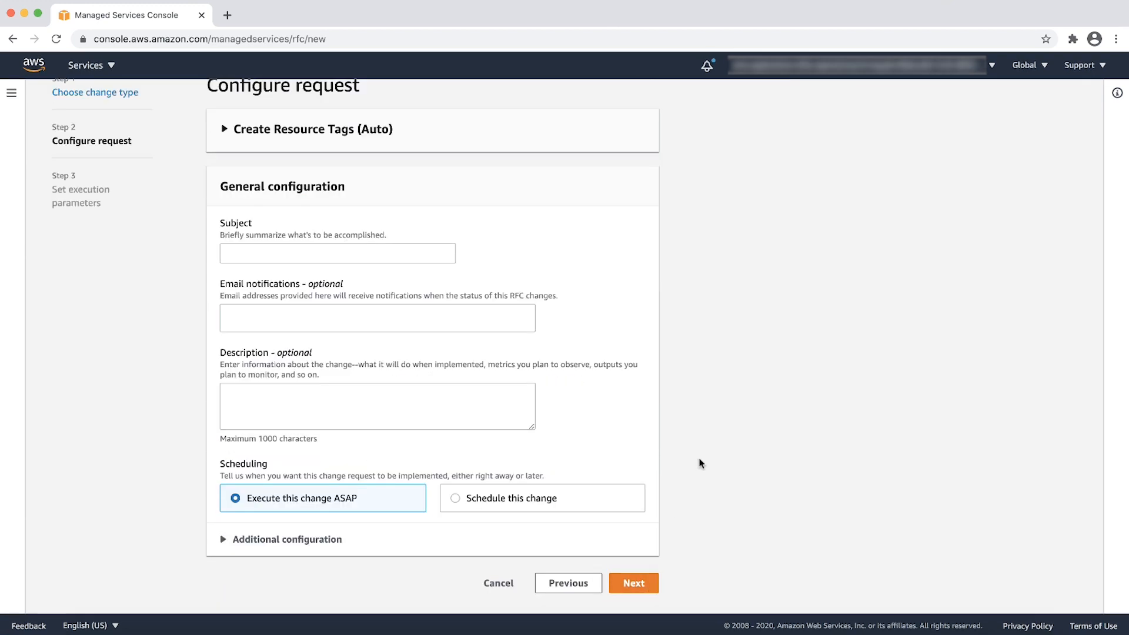
Set the subject to 'Example-KC-Video' and continue to execution parameters
{"action": "type", "text": "Example-KC-Video"}
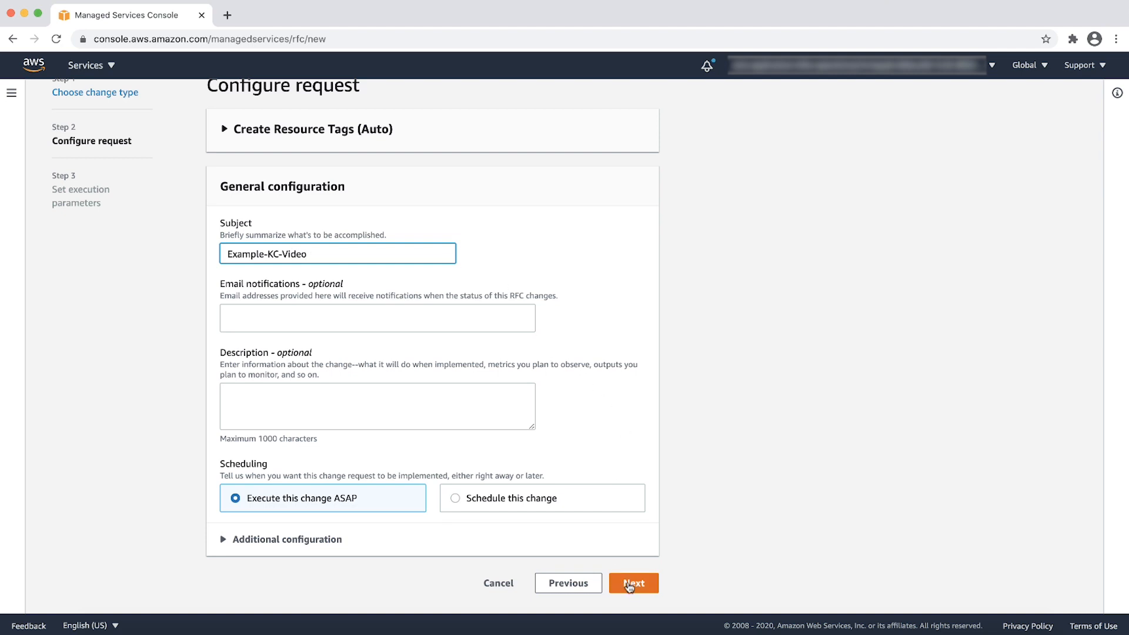
{"action": "left_click", "coordinate": [632, 583]}
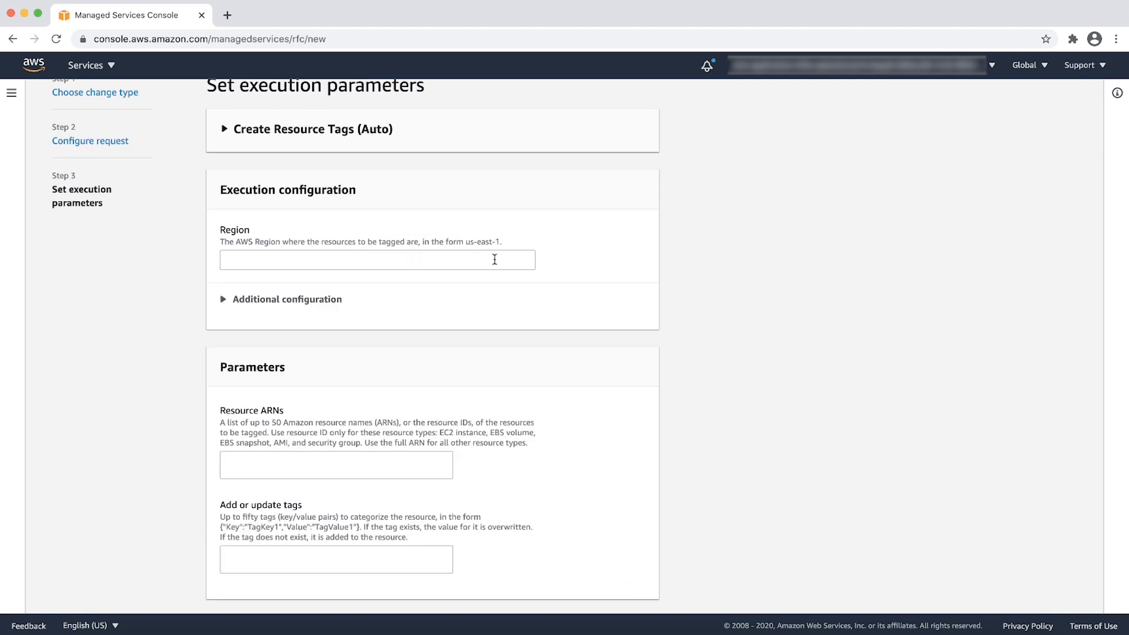
Set region ap-southeast-1, volume vol-026... and a Topic tag JSON, then submit the tagging RFC
{"action": "left_click", "coordinate": [378, 260]}
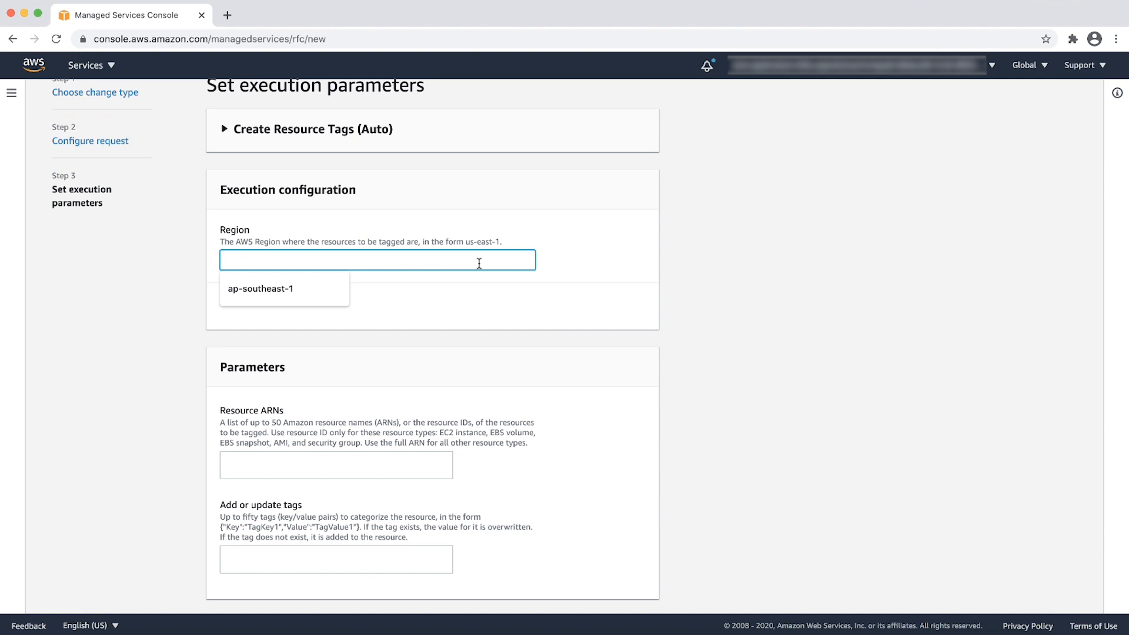
{"action": "left_click", "coordinate": [260, 289]}
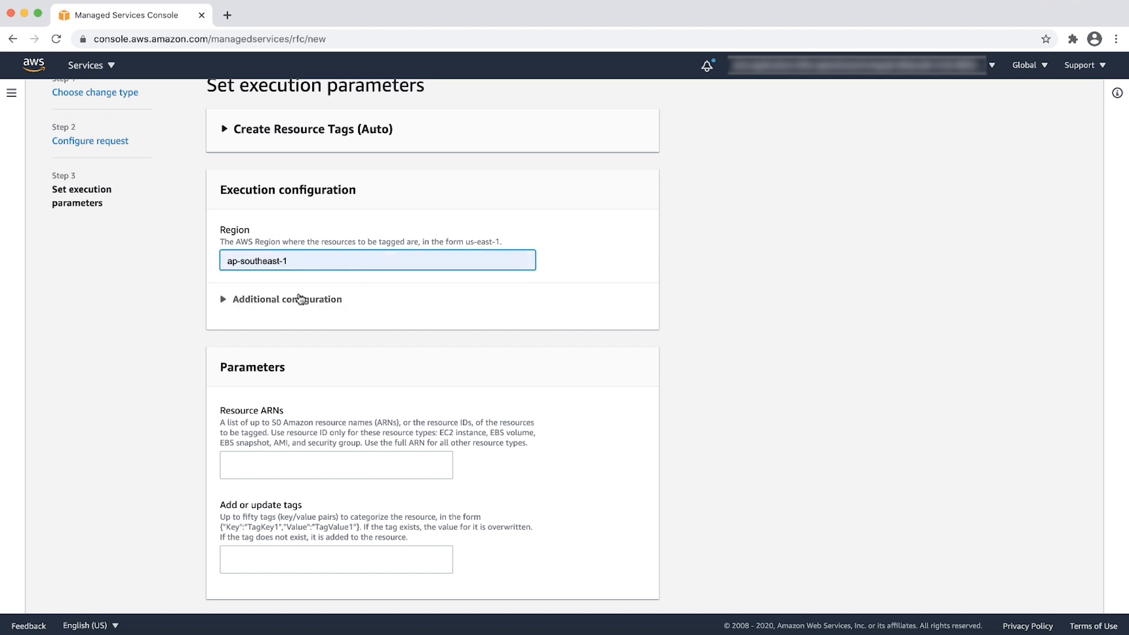
{"action": "left_click", "coordinate": [286, 298]}
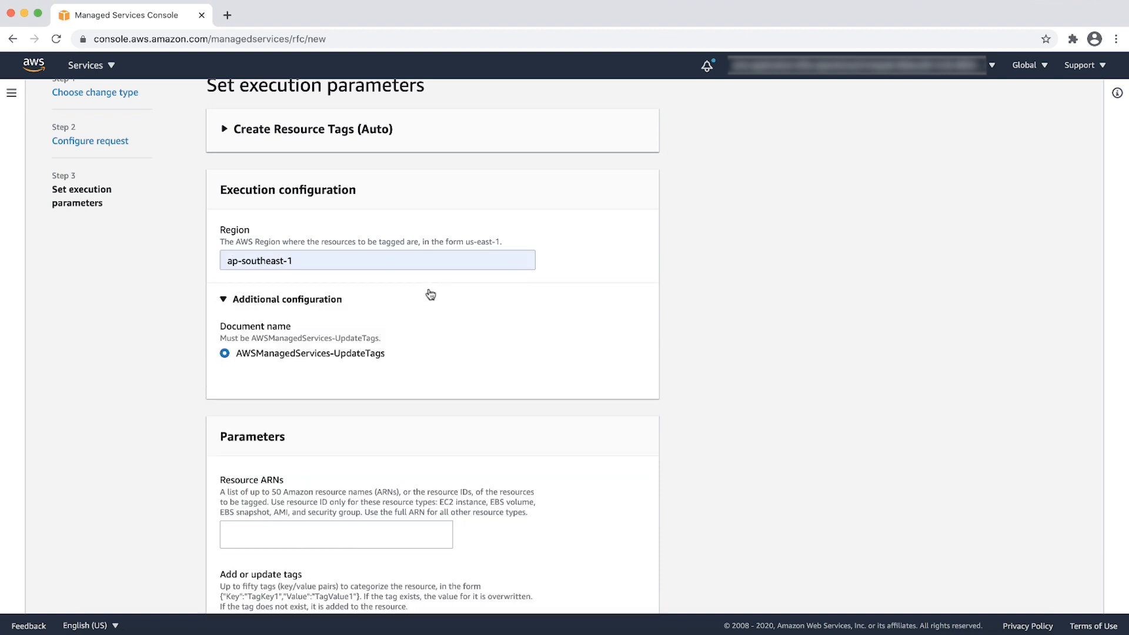
{"action": "mouse_move", "coordinate": [283, 381]}
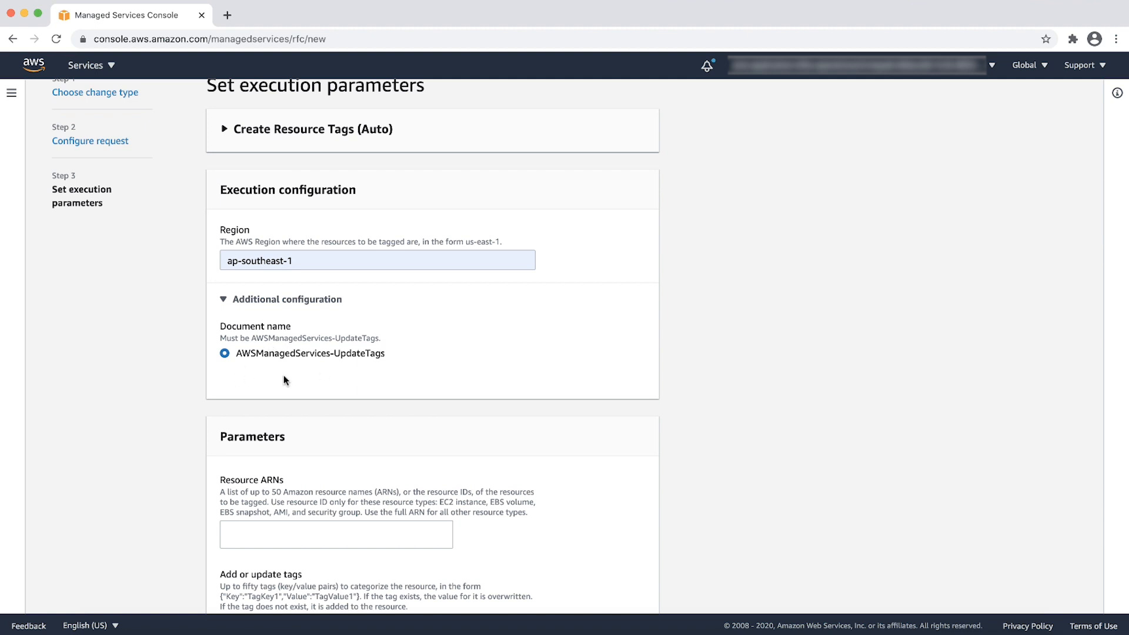
{"action": "mouse_move", "coordinate": [570, 471]}
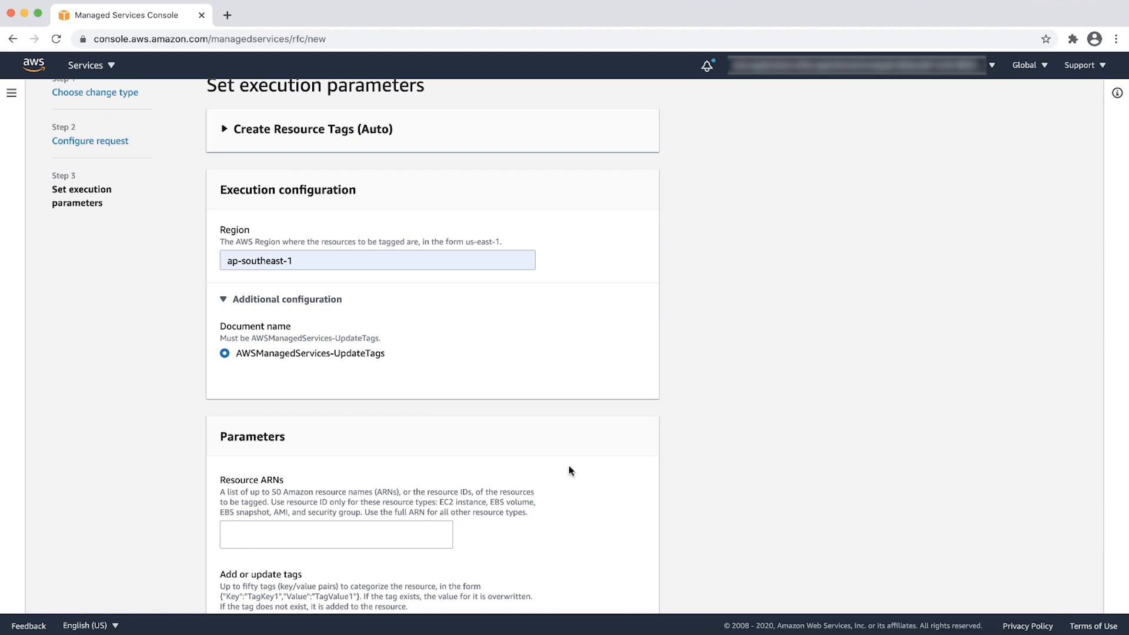
{"action": "type", "text": "vol-026"}
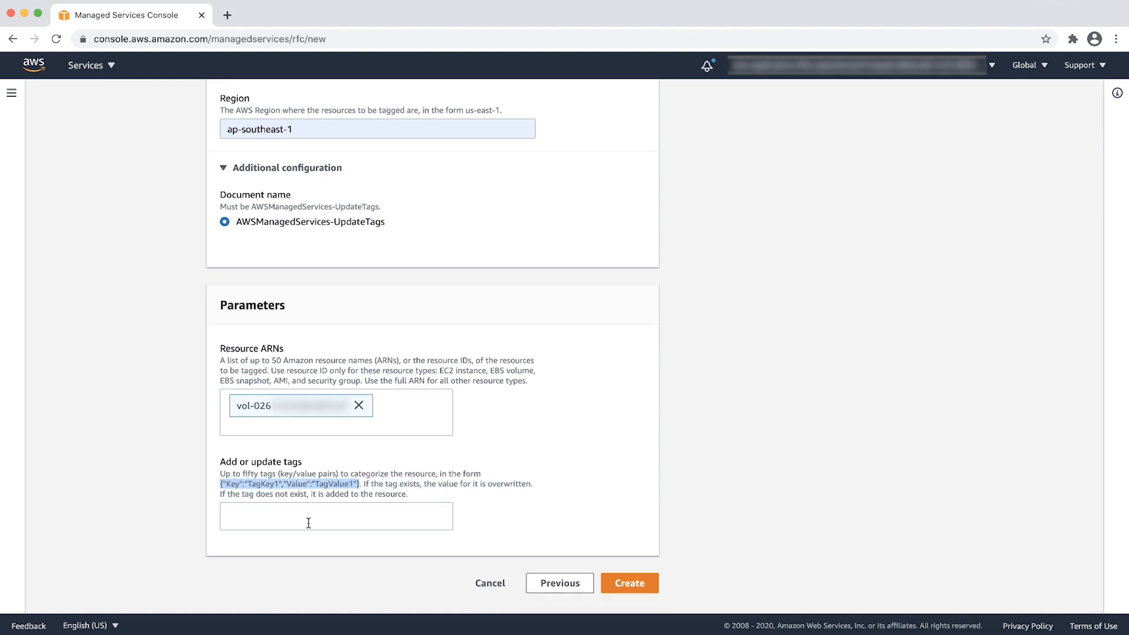
{"action": "type", "text": "{\"Key\":\"Topic\",\"Value\":\"TagVa\"}"}
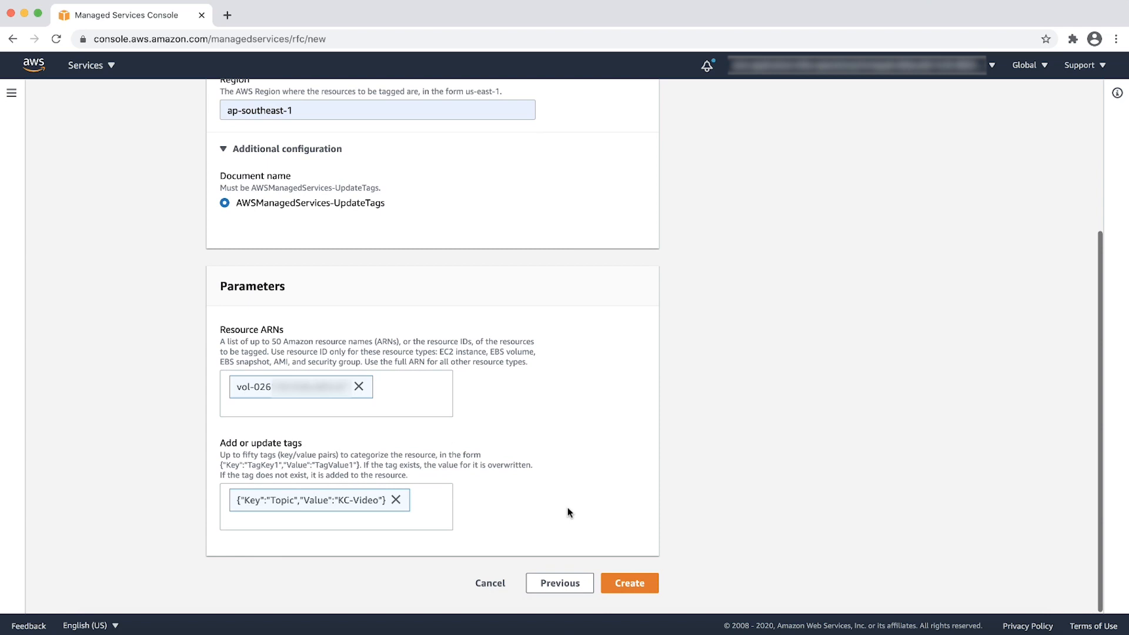
{"action": "left_click", "coordinate": [629, 583]}
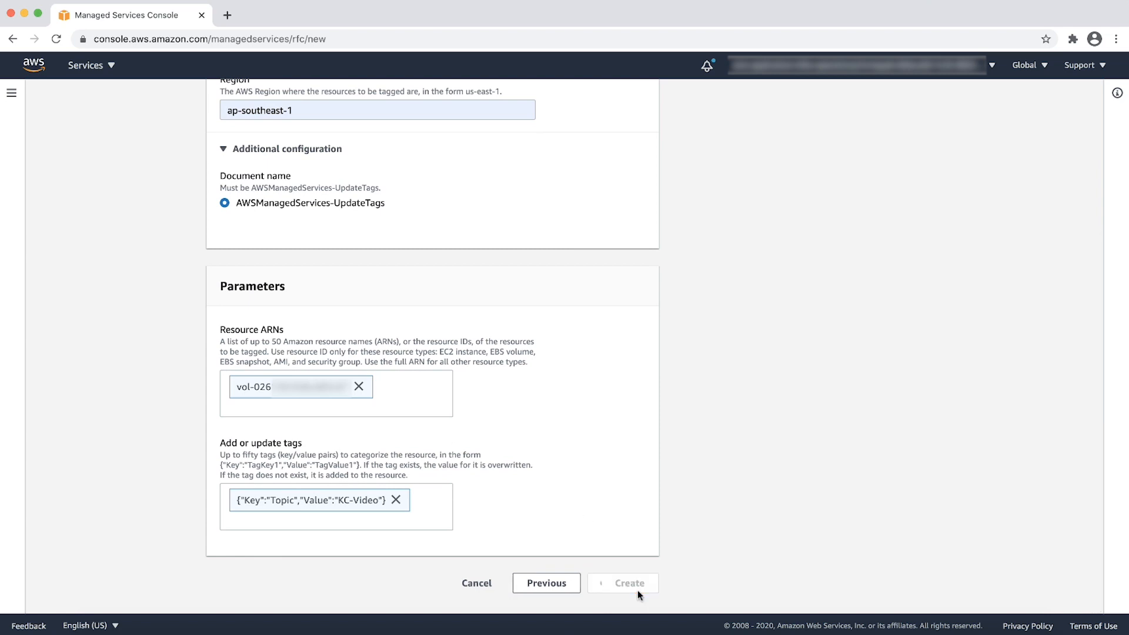
{"action": "left_click", "coordinate": [628, 583]}
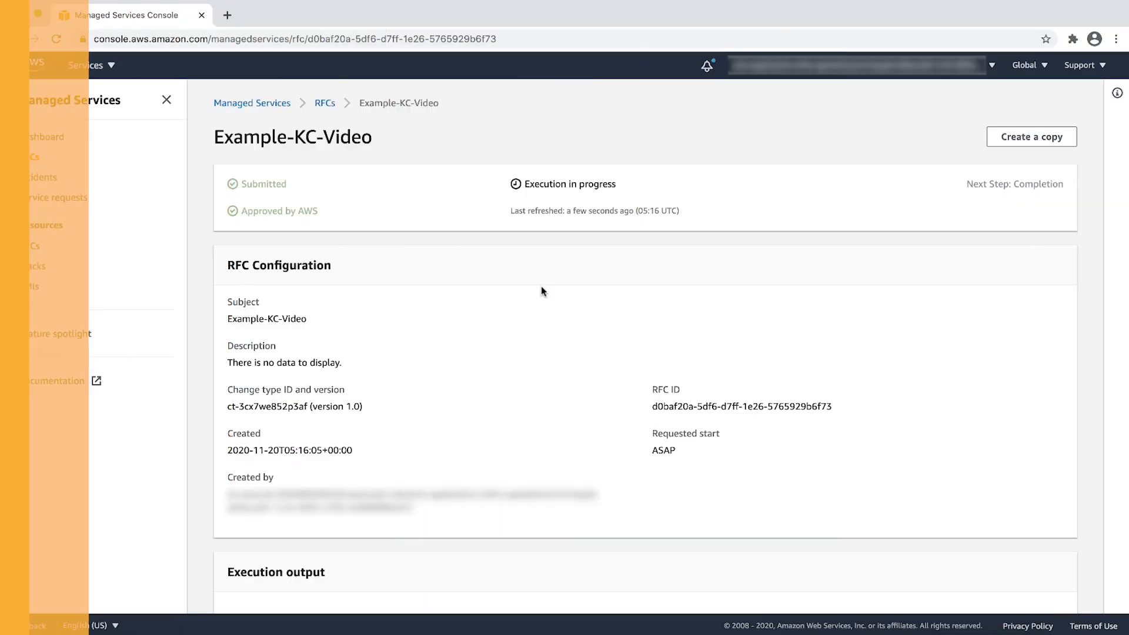